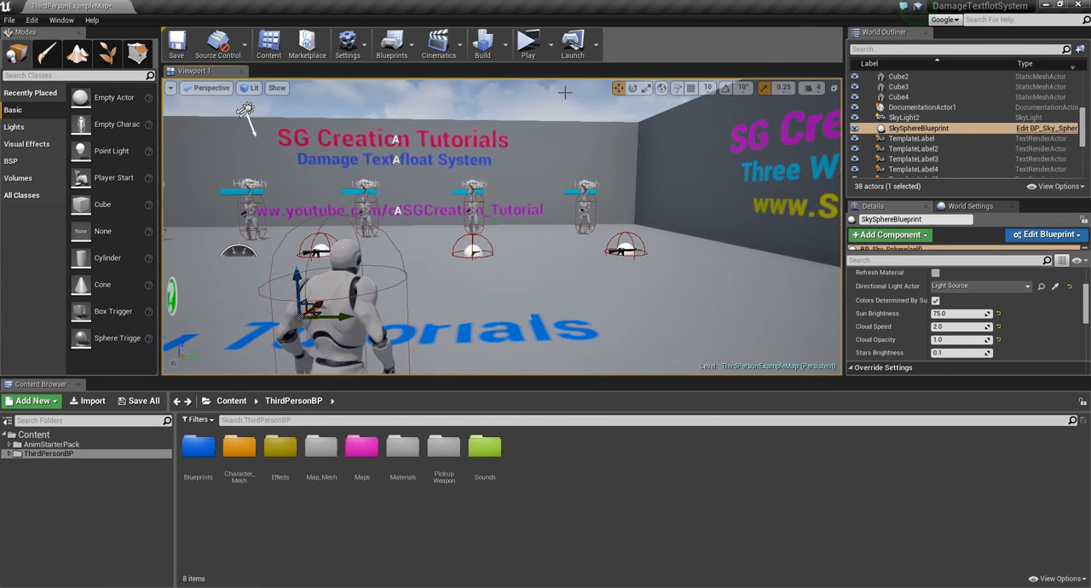
Open the Damage Text flot System product page from Blueprint On Sale and add it to the cart.
left_click(528, 42)
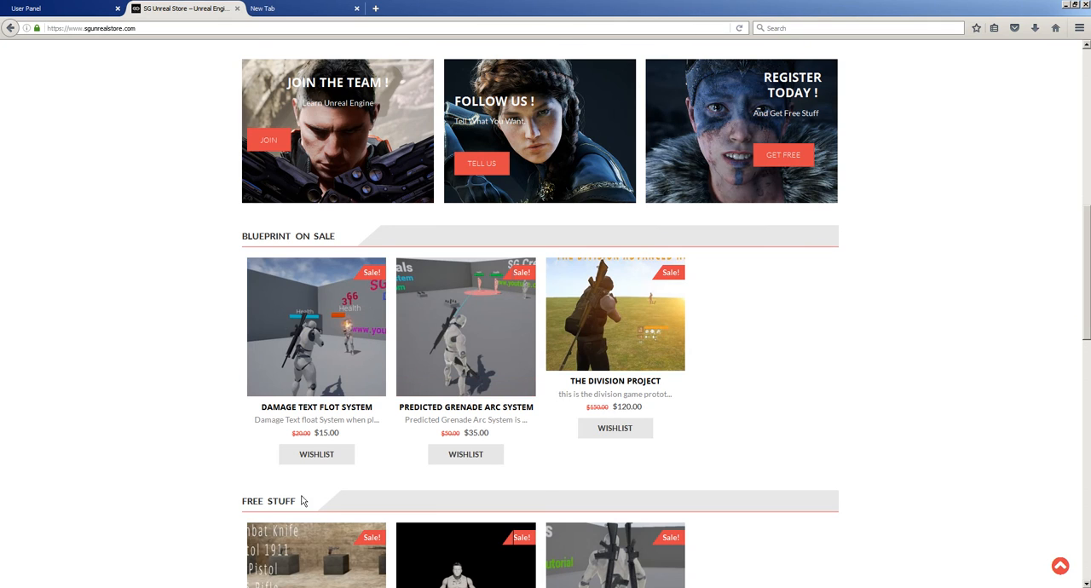
mouse_move(330, 316)
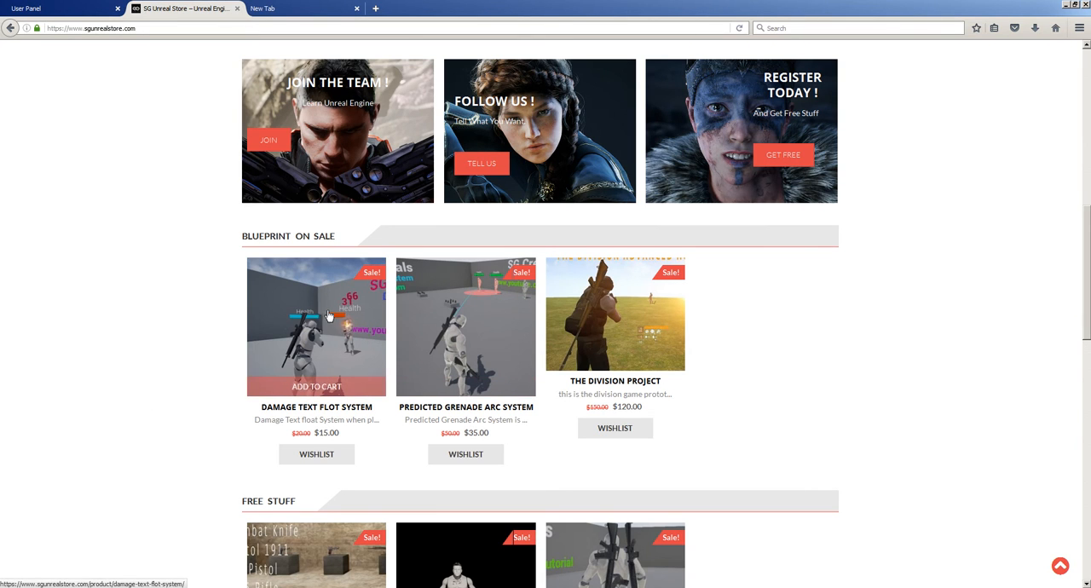
mouse_move(294, 315)
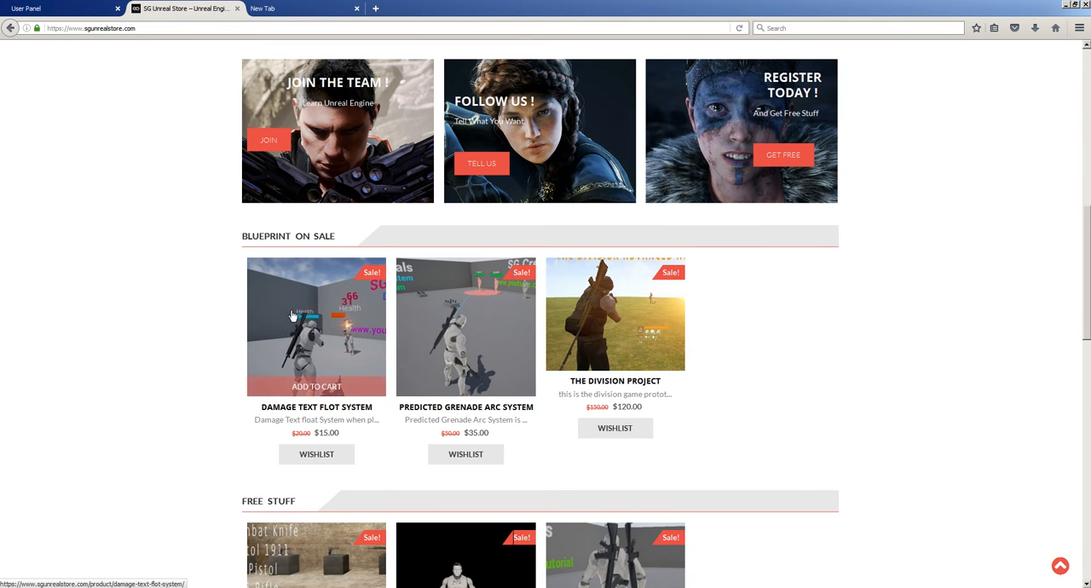
left_click(316, 326)
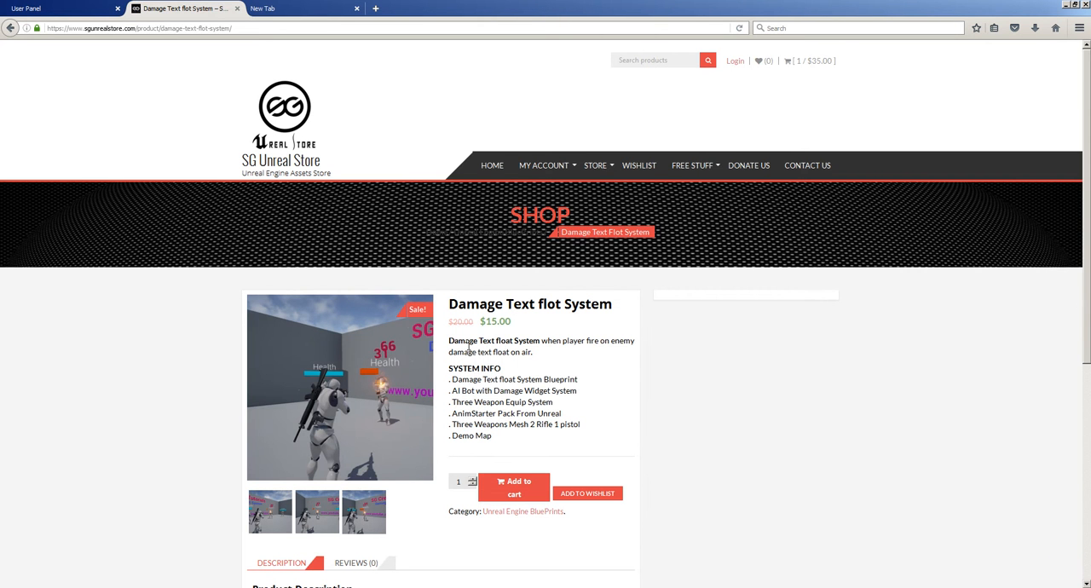
mouse_move(134, 60)
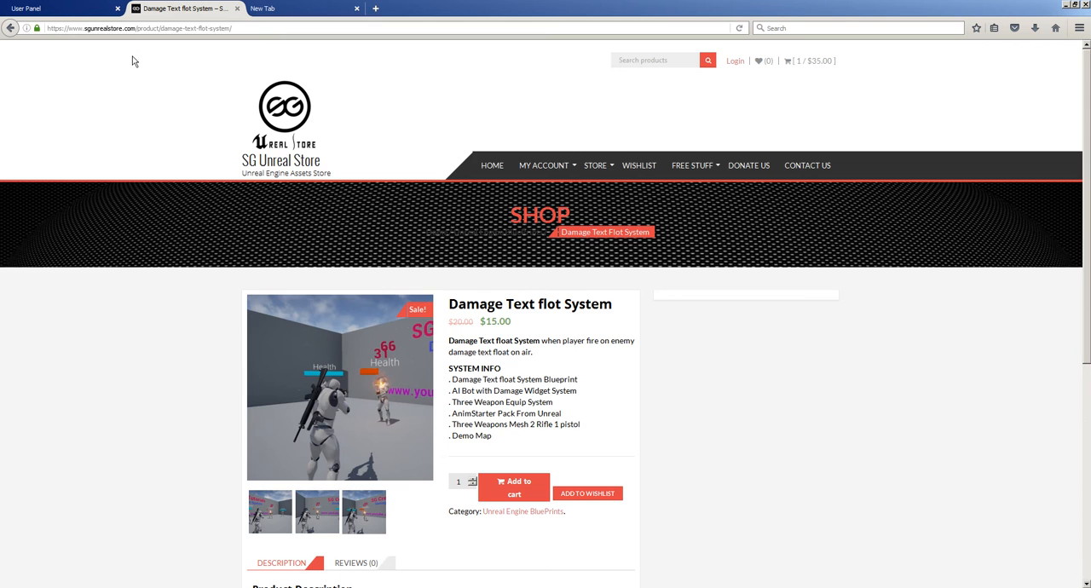
mouse_move(510, 378)
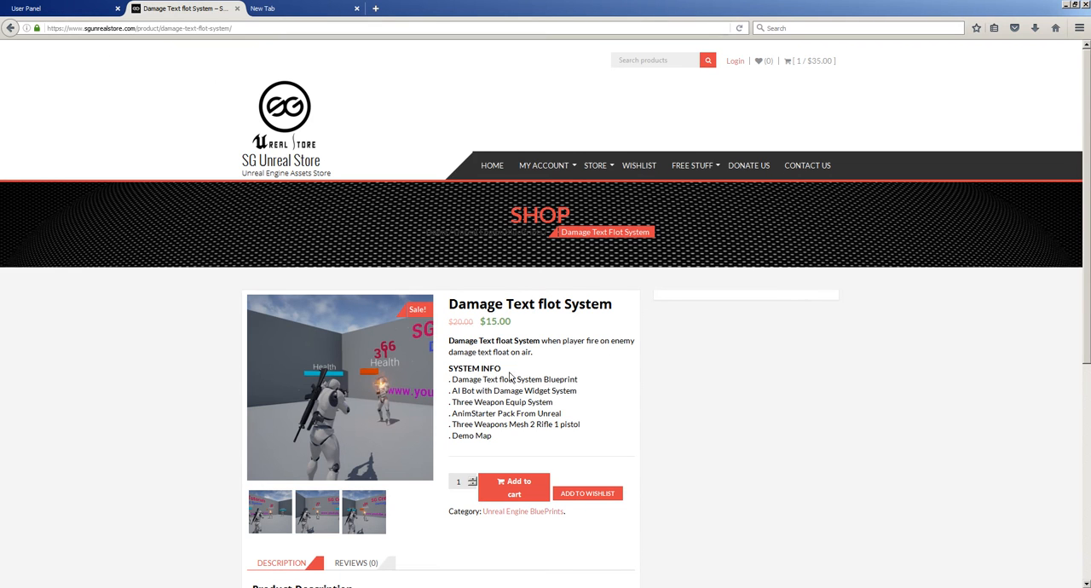
scroll("down", 3)
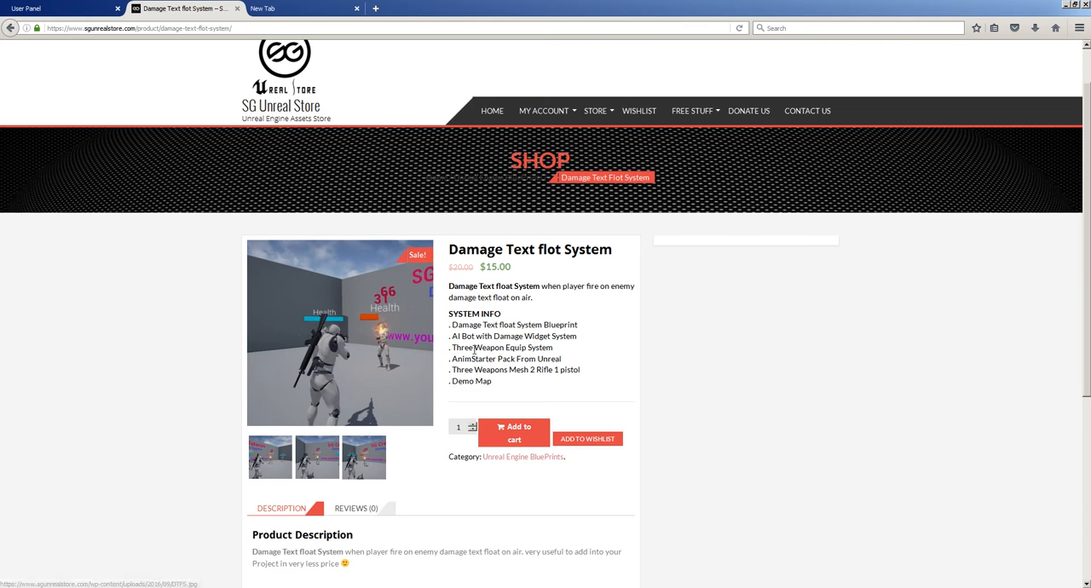
mouse_move(305, 332)
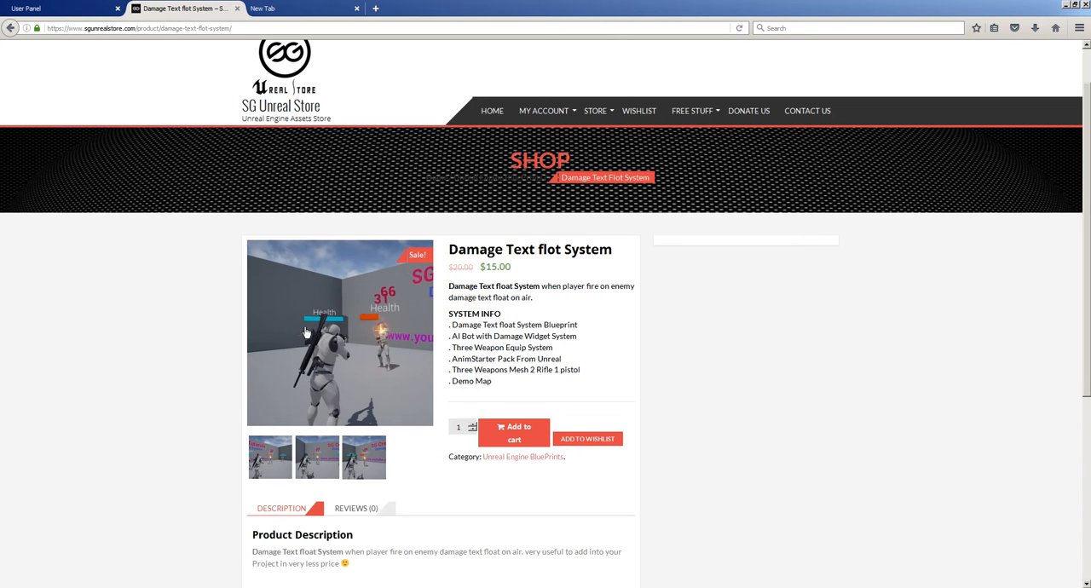
mouse_move(473, 296)
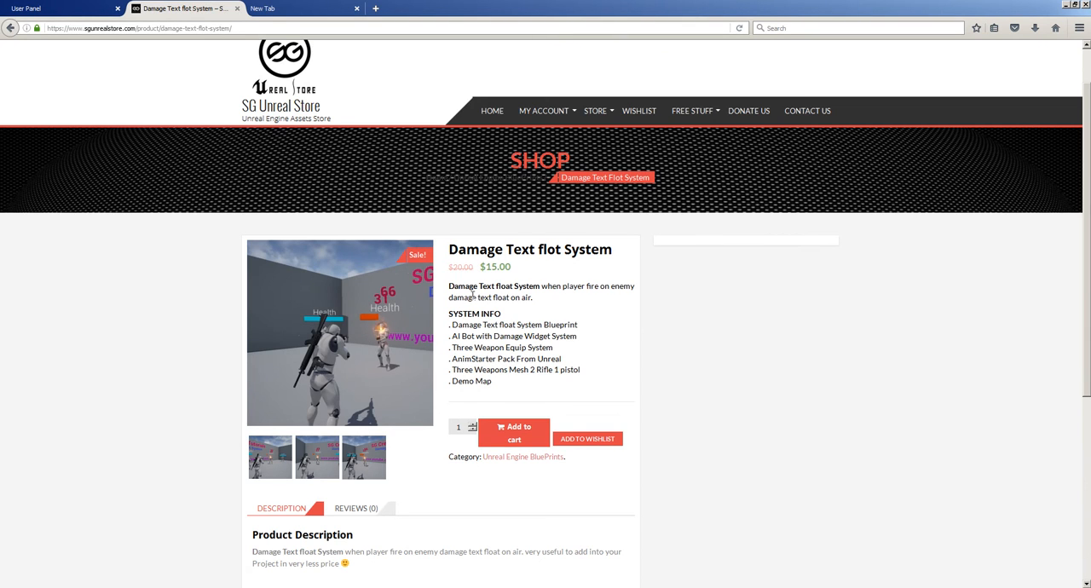
mouse_move(581, 401)
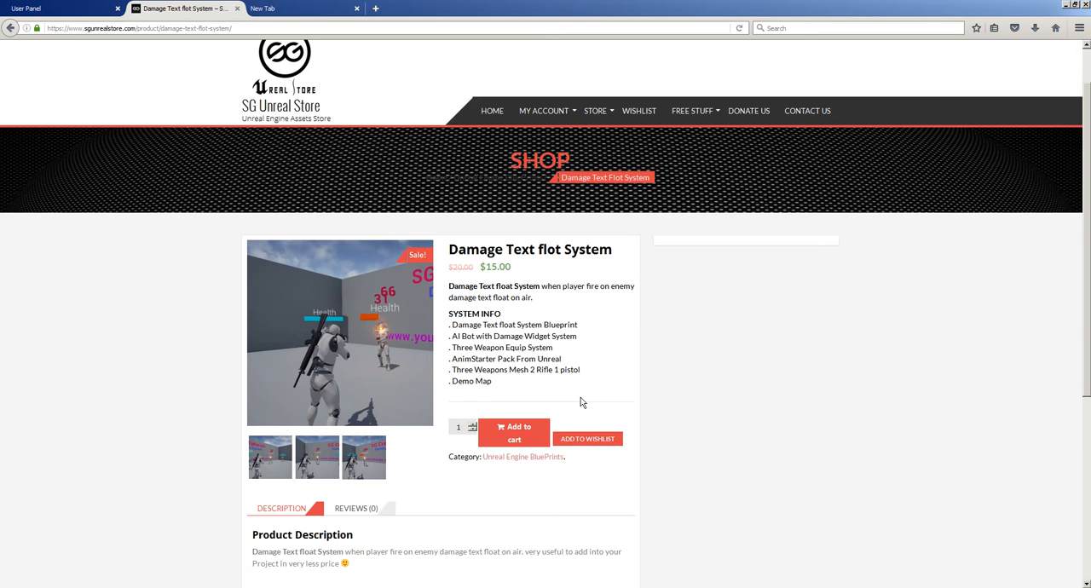
mouse_move(483, 392)
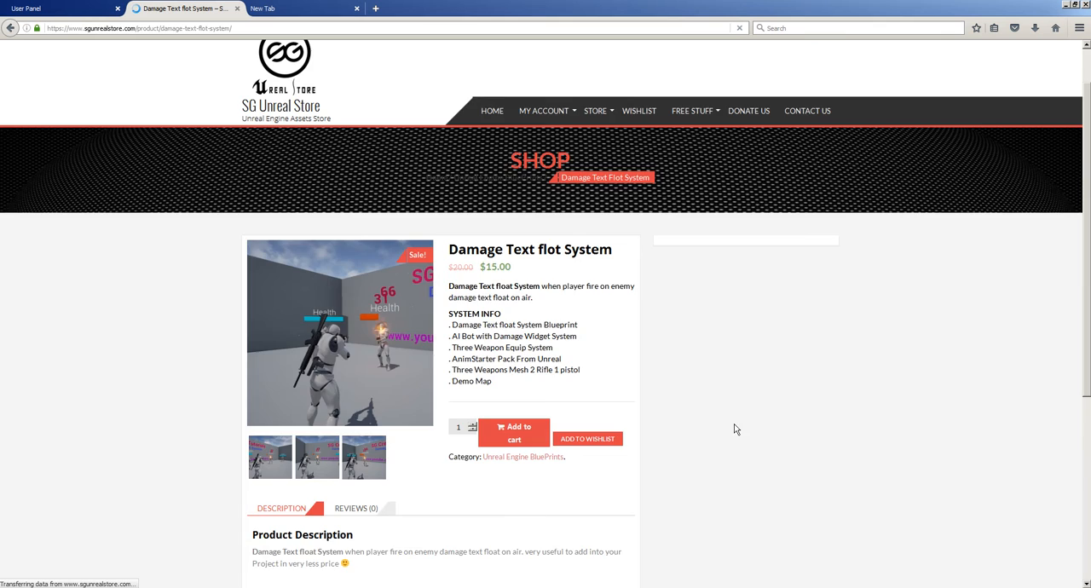
left_click(514, 432)
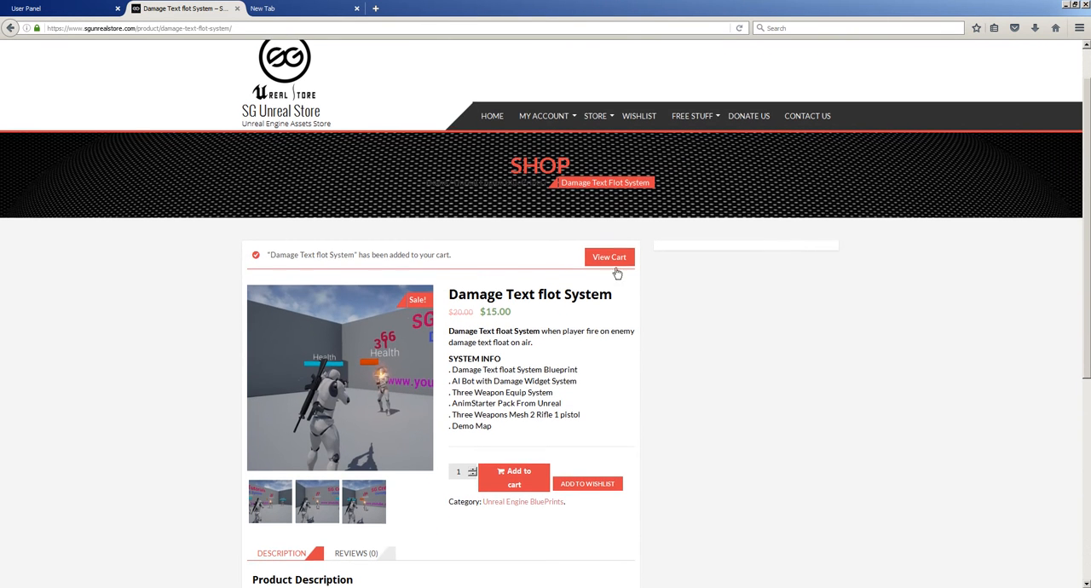
Open the cart showing Predicted Grenade Arc System and Damage Text flot System, totalling $50.00.
left_click(608, 257)
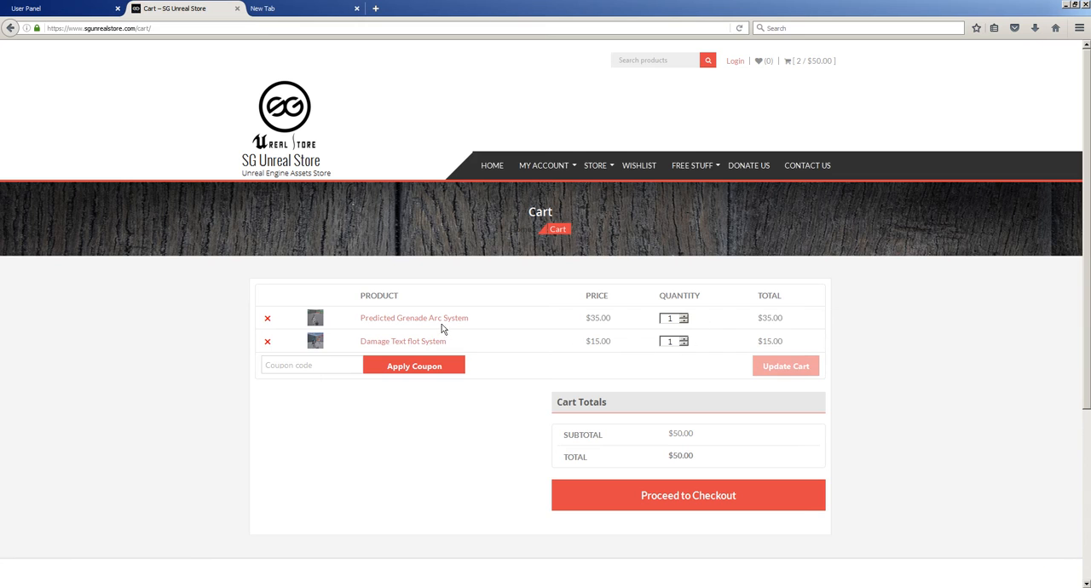
mouse_move(393, 352)
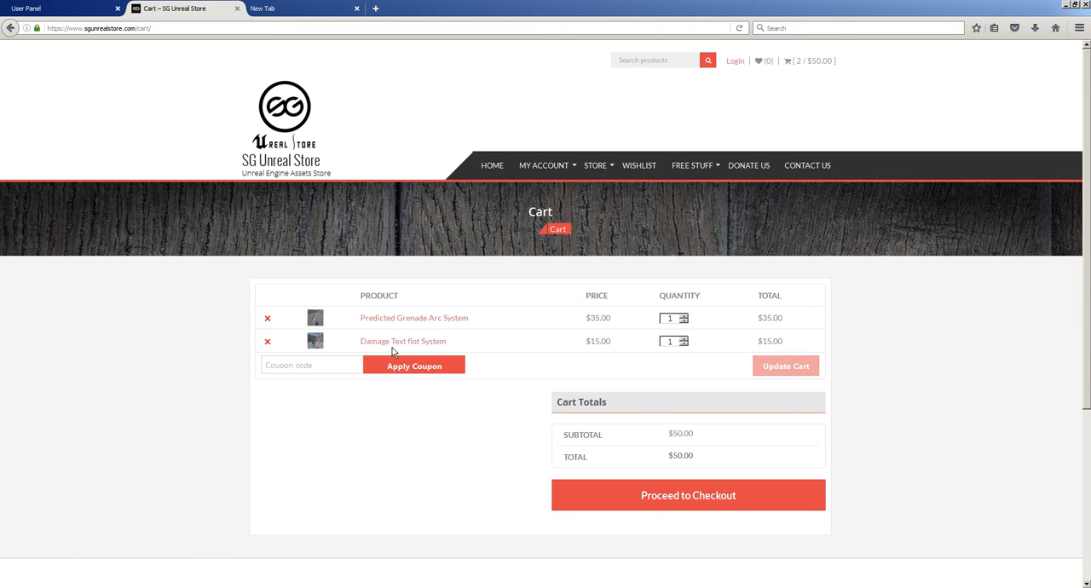
mouse_move(601, 361)
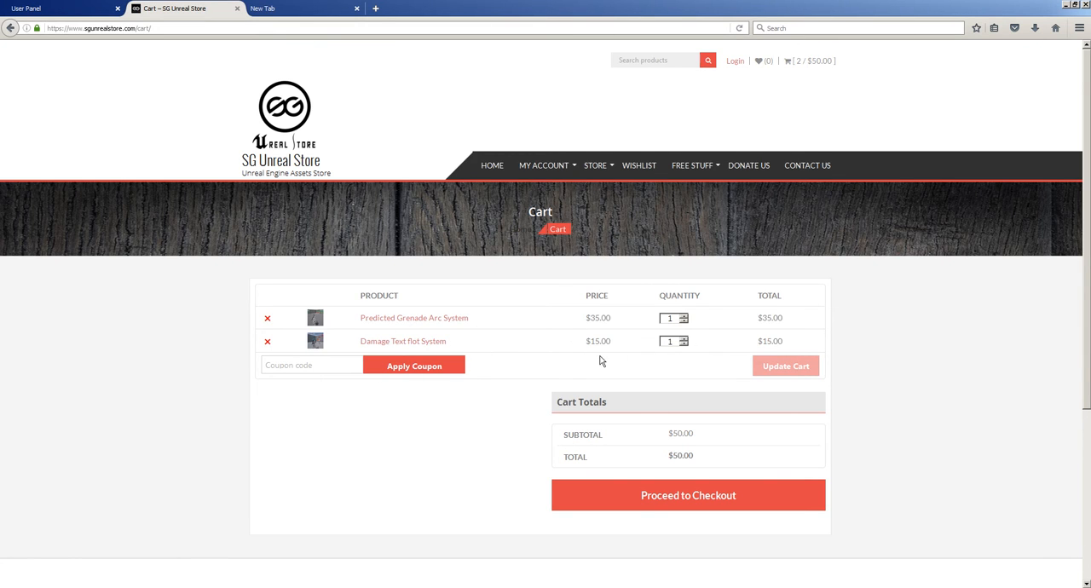
mouse_move(607, 320)
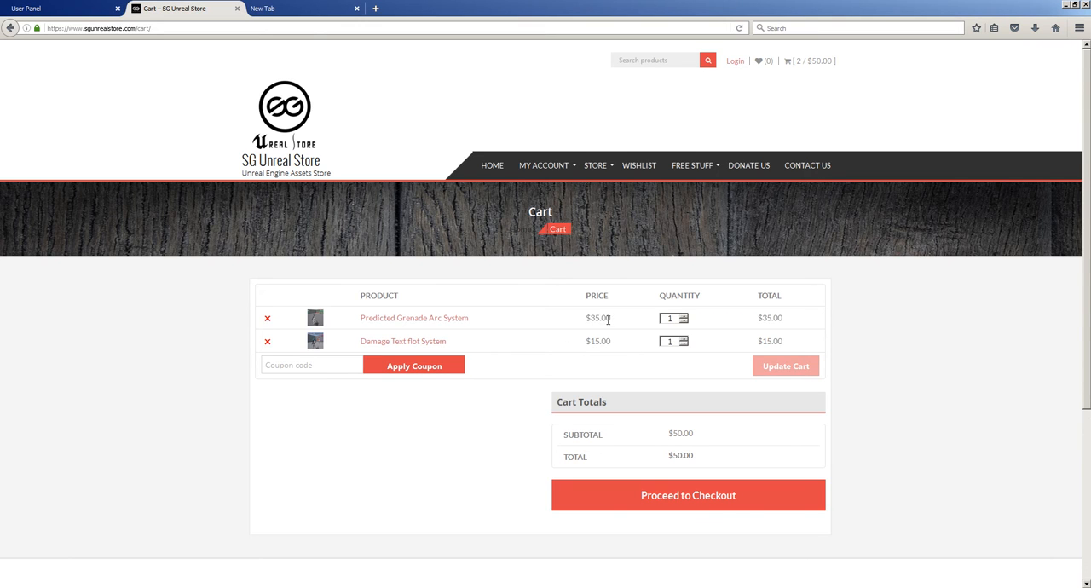
mouse_move(605, 309)
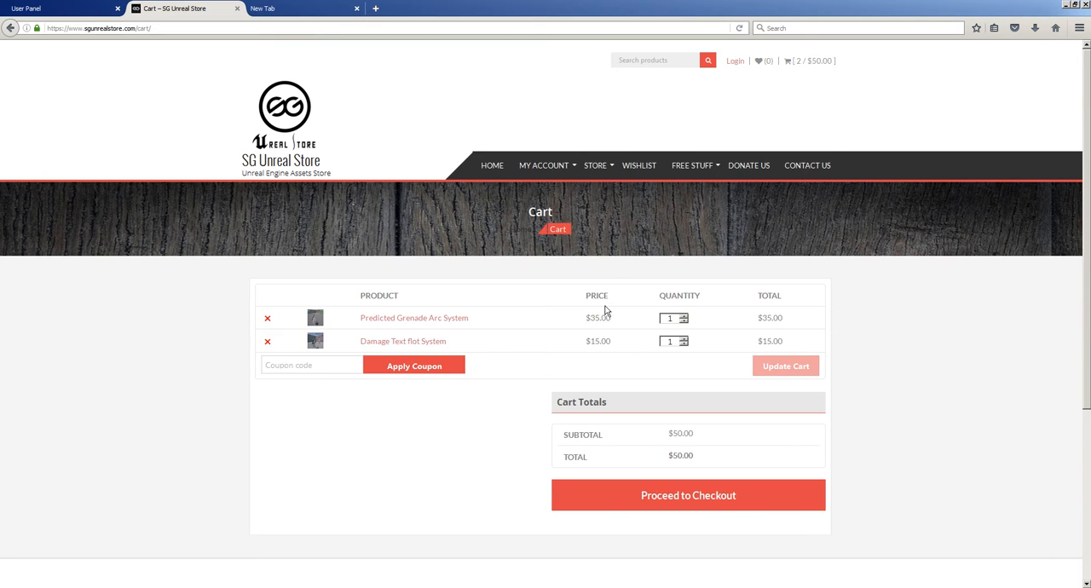
mouse_move(483, 347)
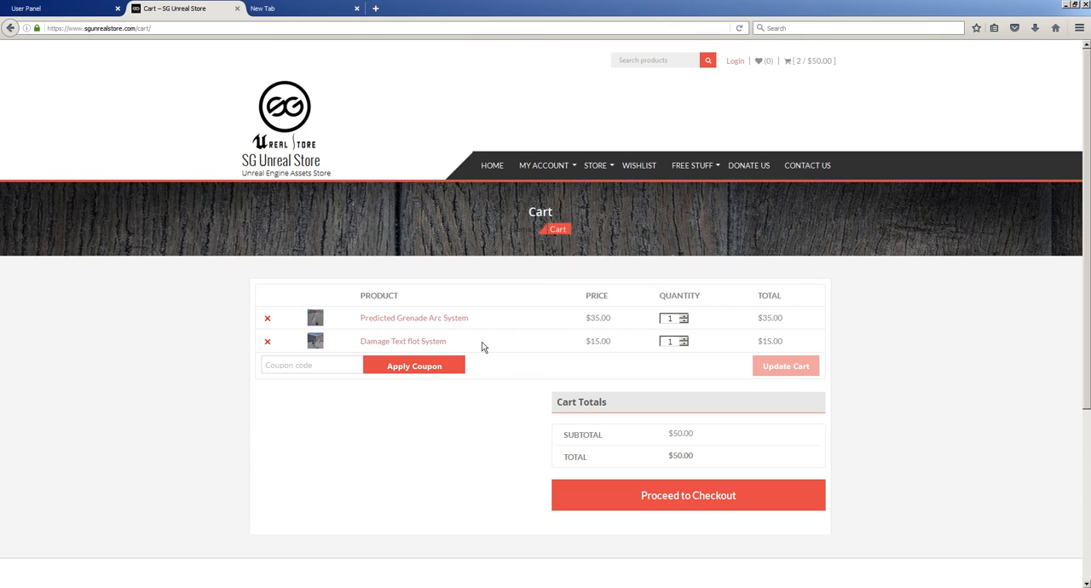
mouse_move(541, 305)
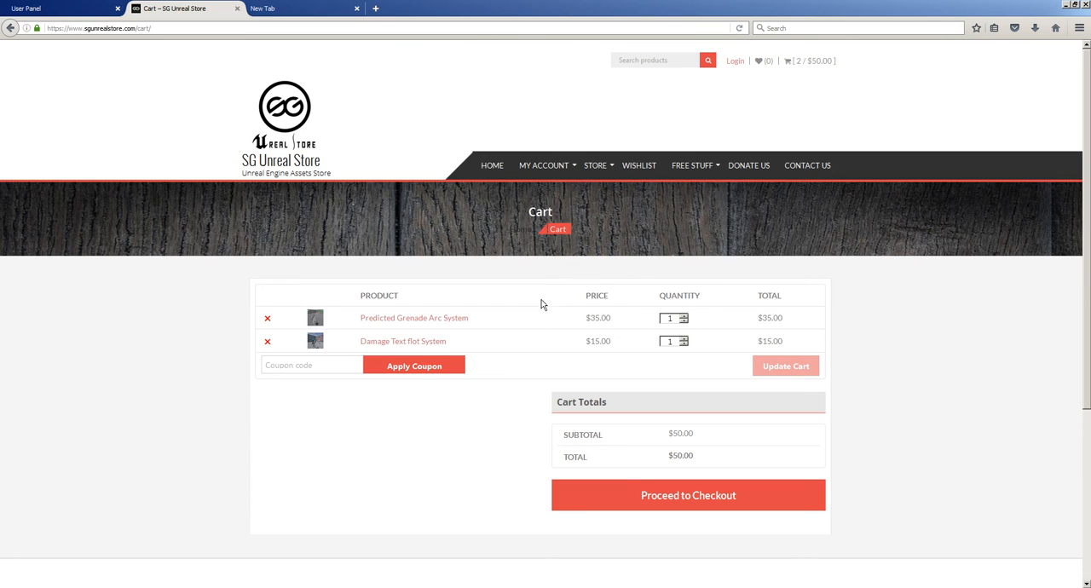
mouse_move(330, 268)
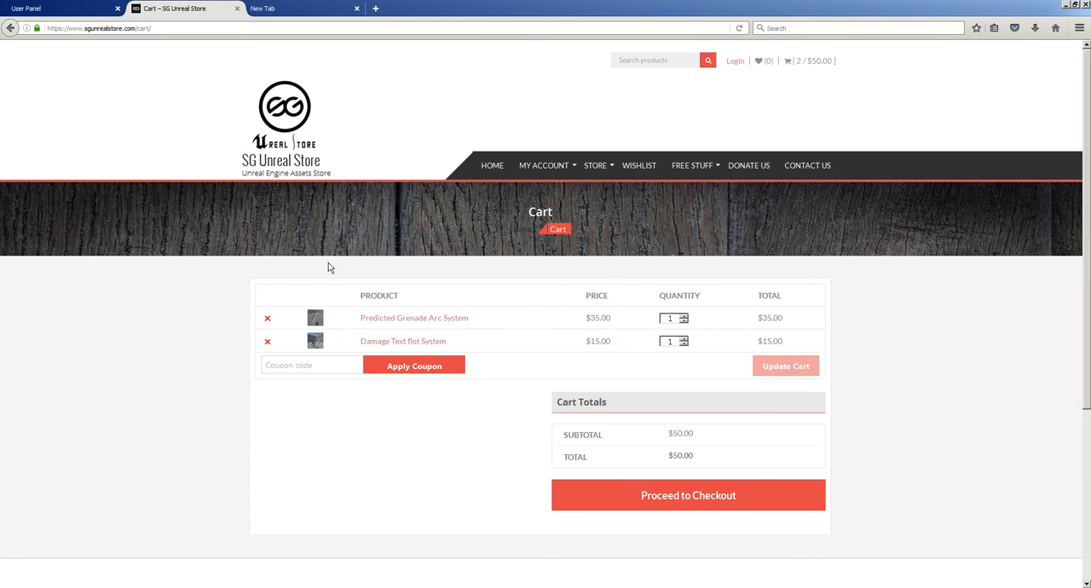
mouse_move(426, 354)
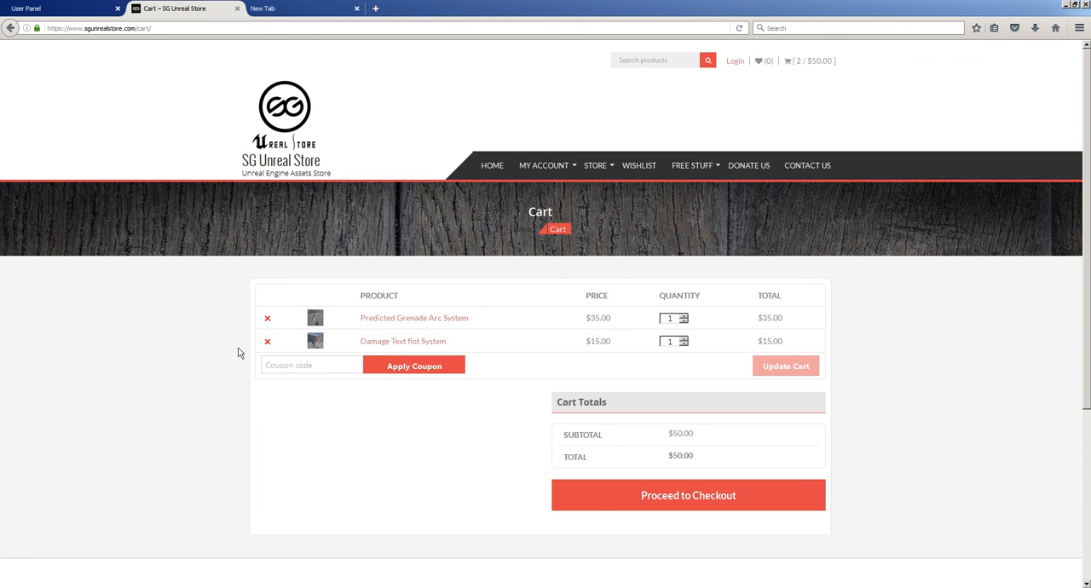
mouse_move(522, 286)
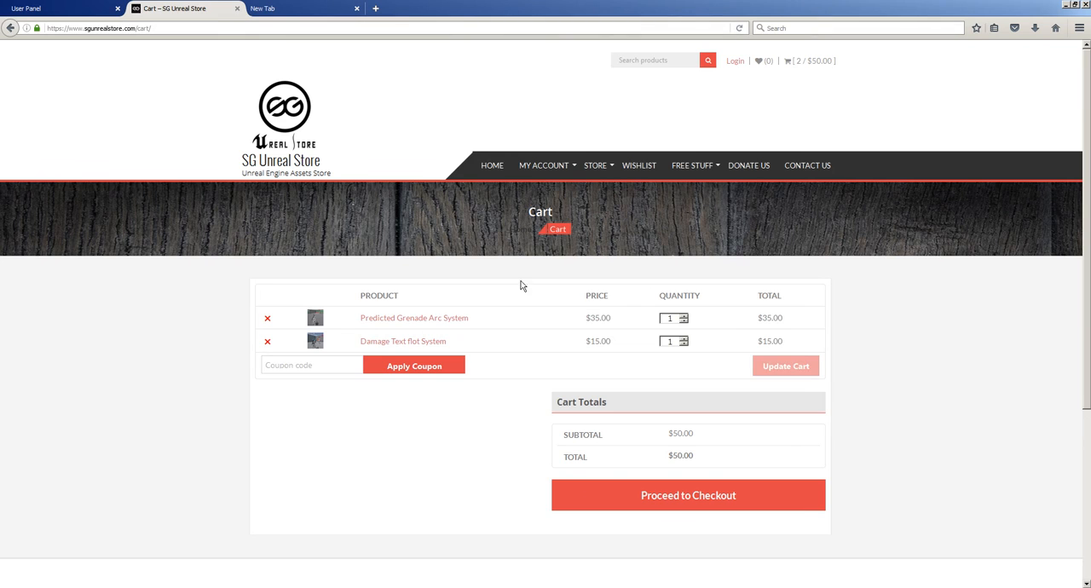
mouse_move(702, 465)
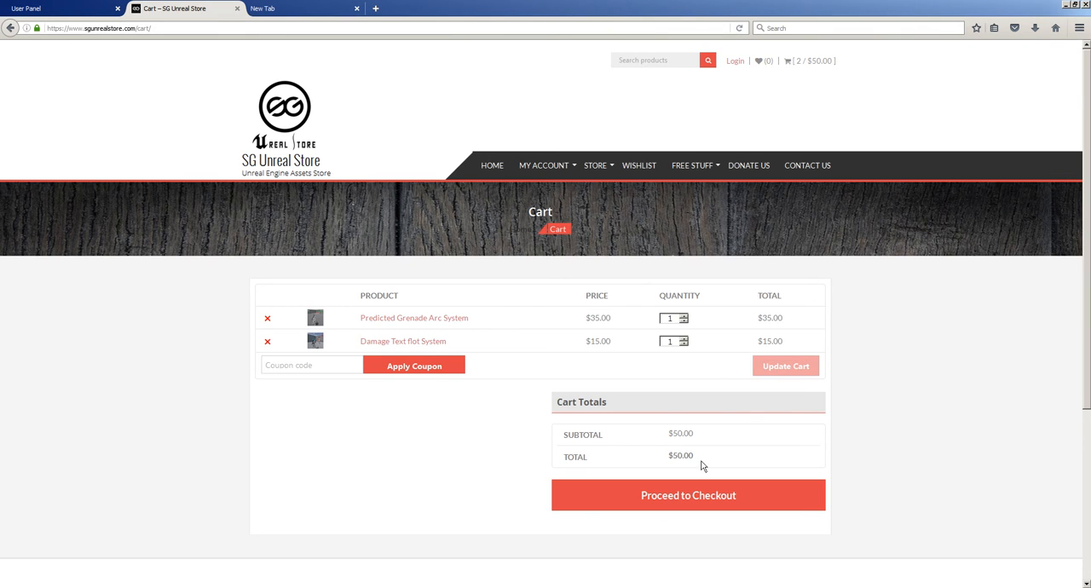
mouse_move(659, 359)
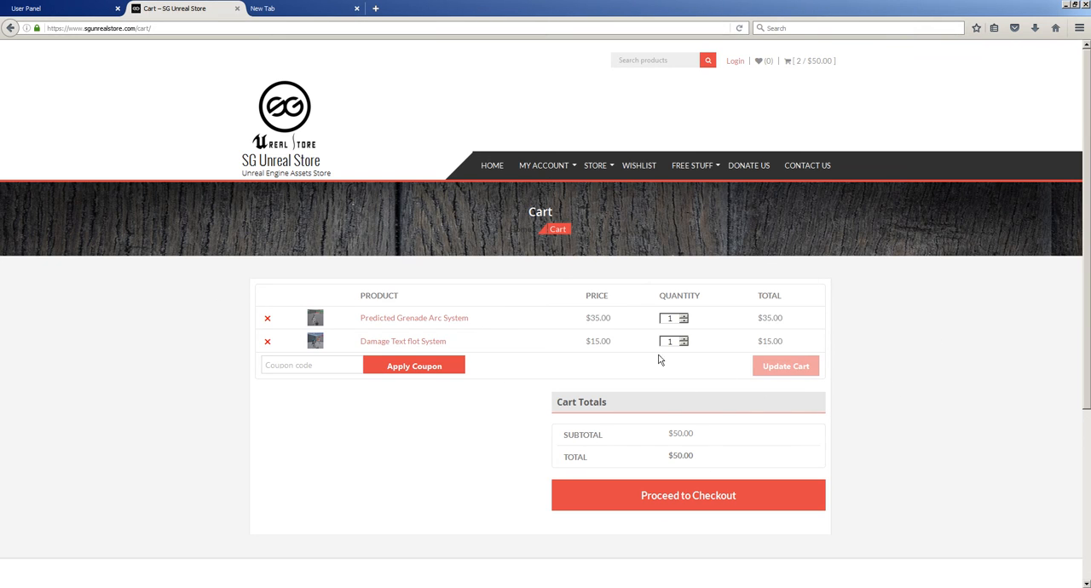
double_click(598, 341)
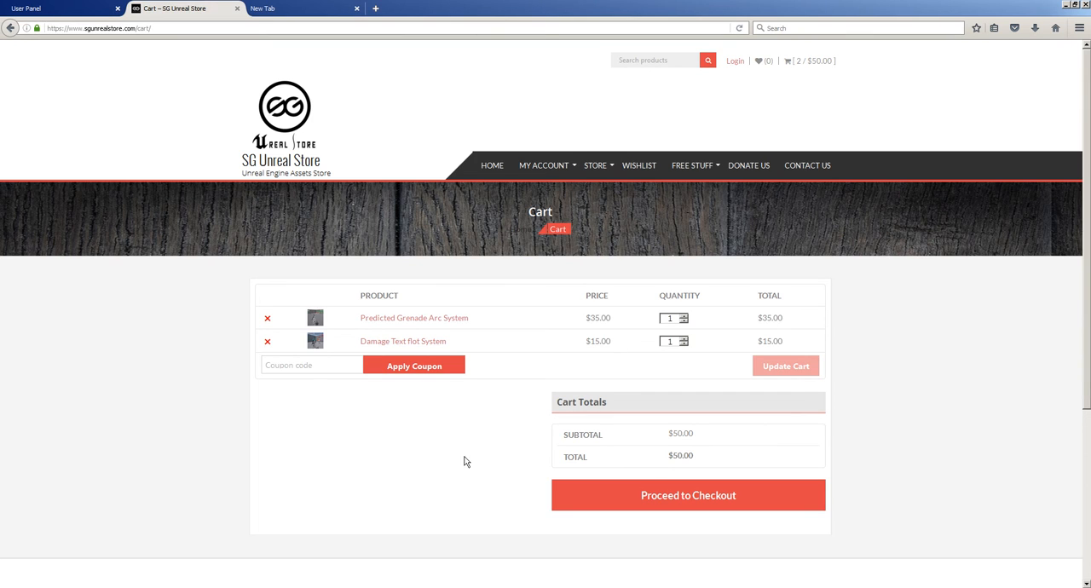
mouse_move(347, 479)
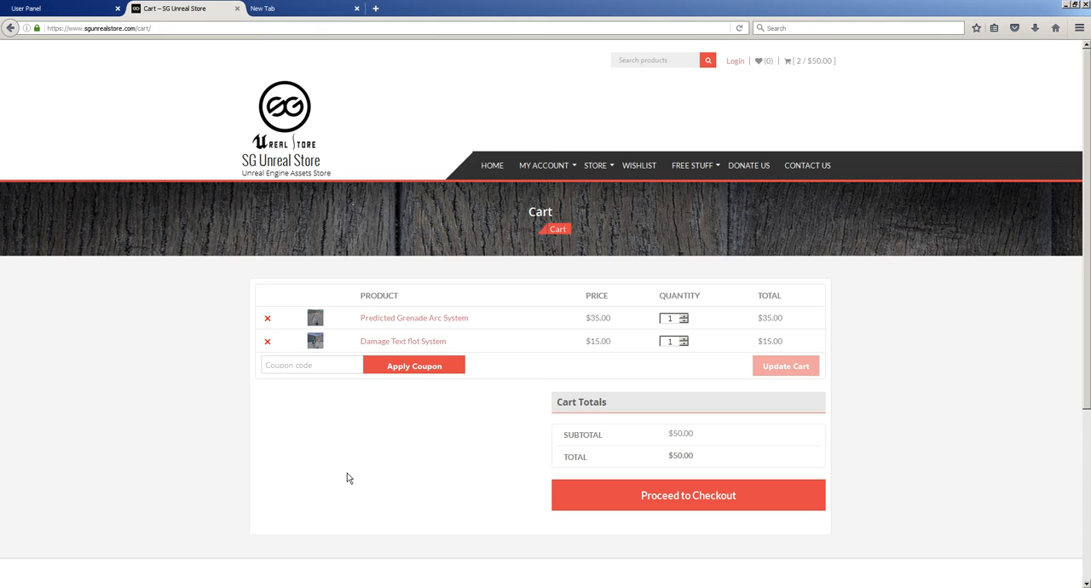